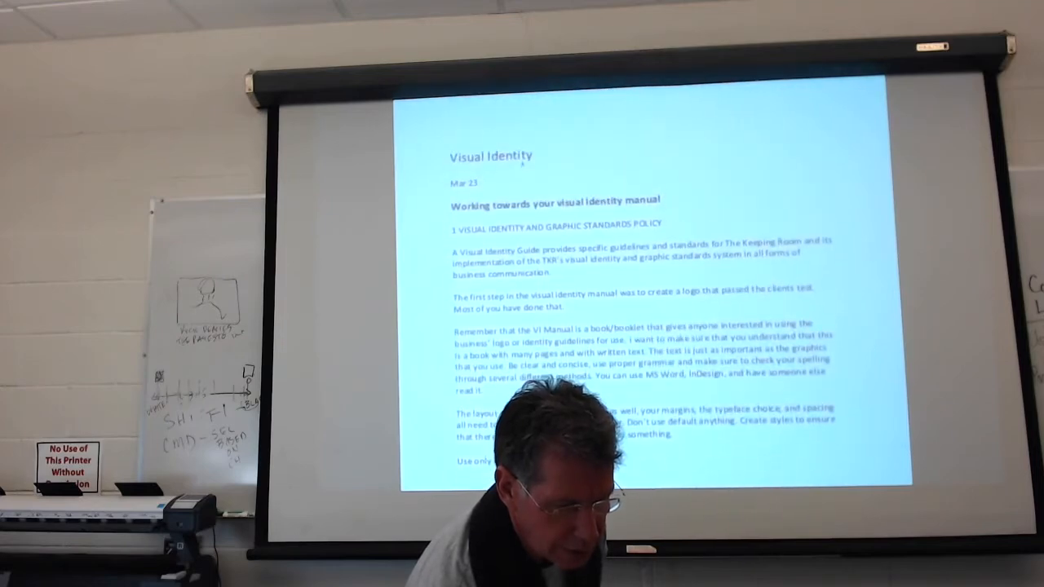
{"action": "scroll", "scroll_direction": "down", "scroll_amount": 3}
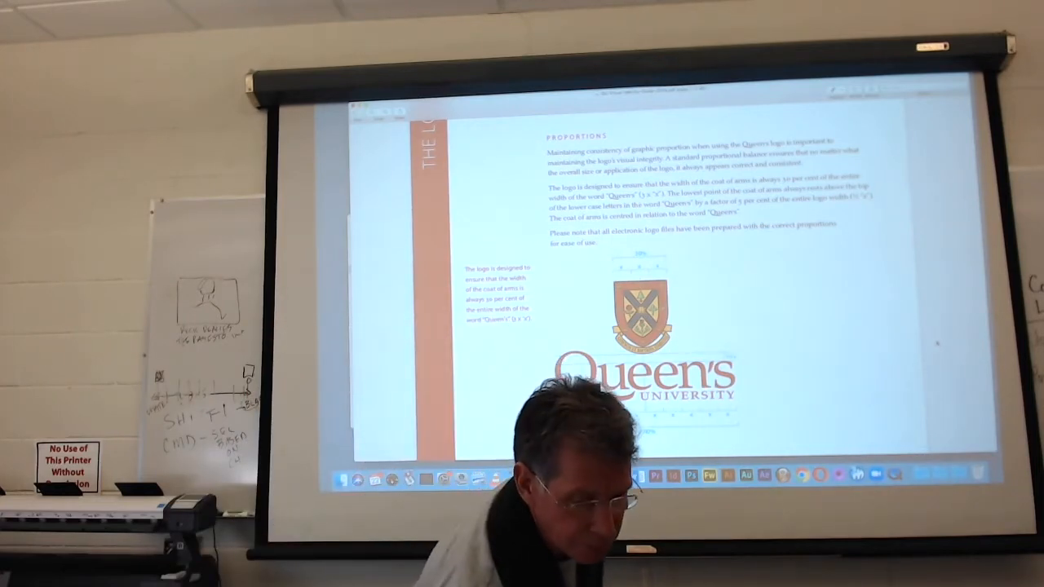
{"action": "scroll", "scroll_direction": "down", "scroll_amount": 3}
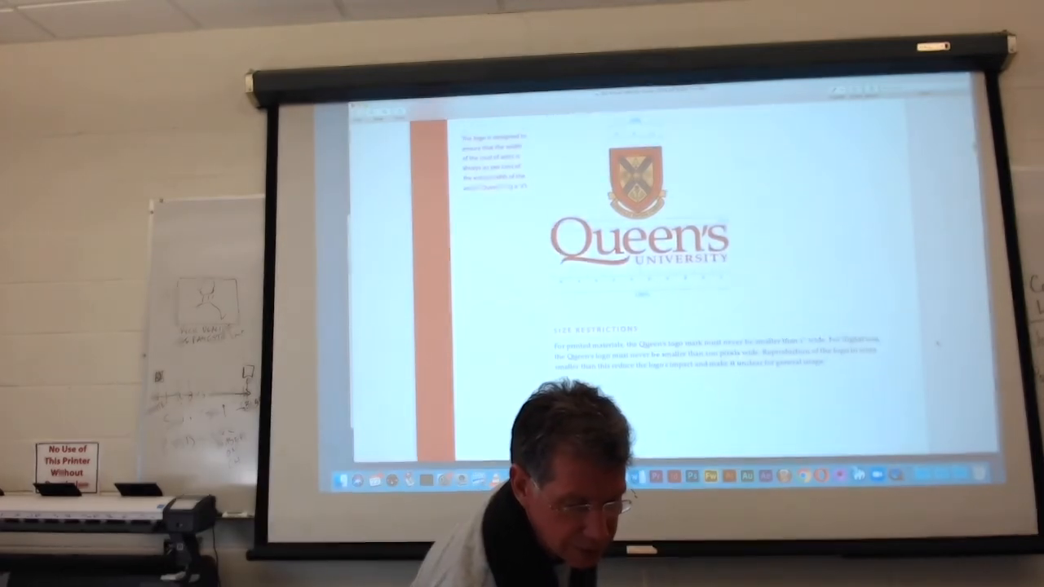
{"action": "scroll", "scroll_direction": "down", "scroll_amount": 3}
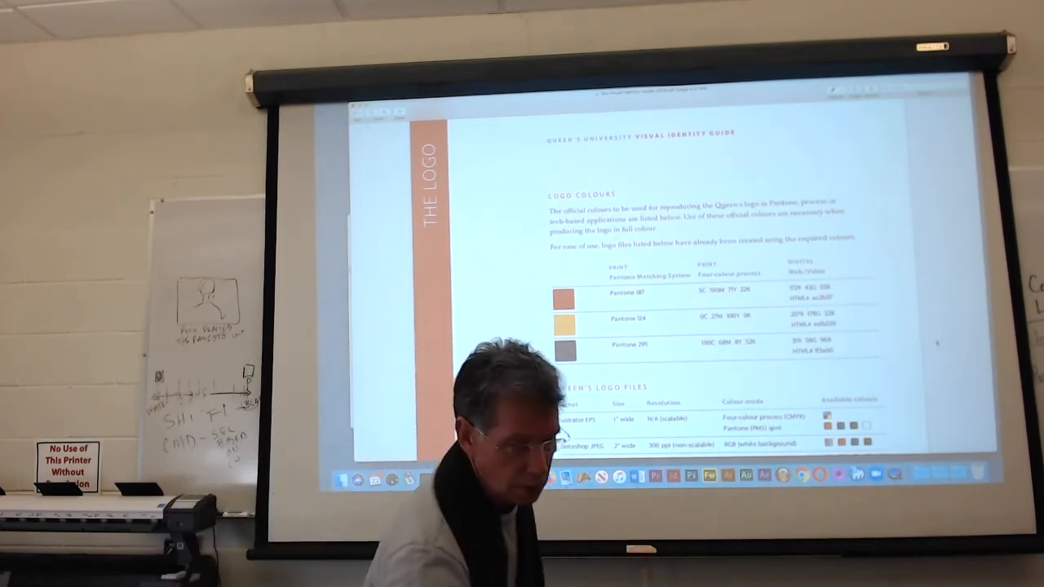
{"action": "scroll", "scroll_direction": "down", "scroll_amount": 3}
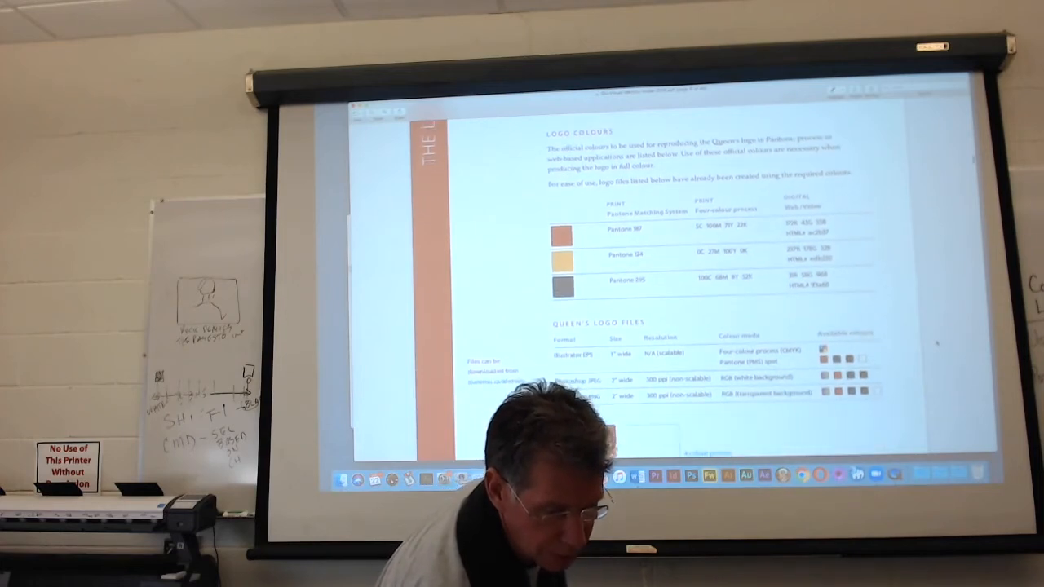
{"action": "scroll", "scroll_direction": "down", "scroll_amount": 3}
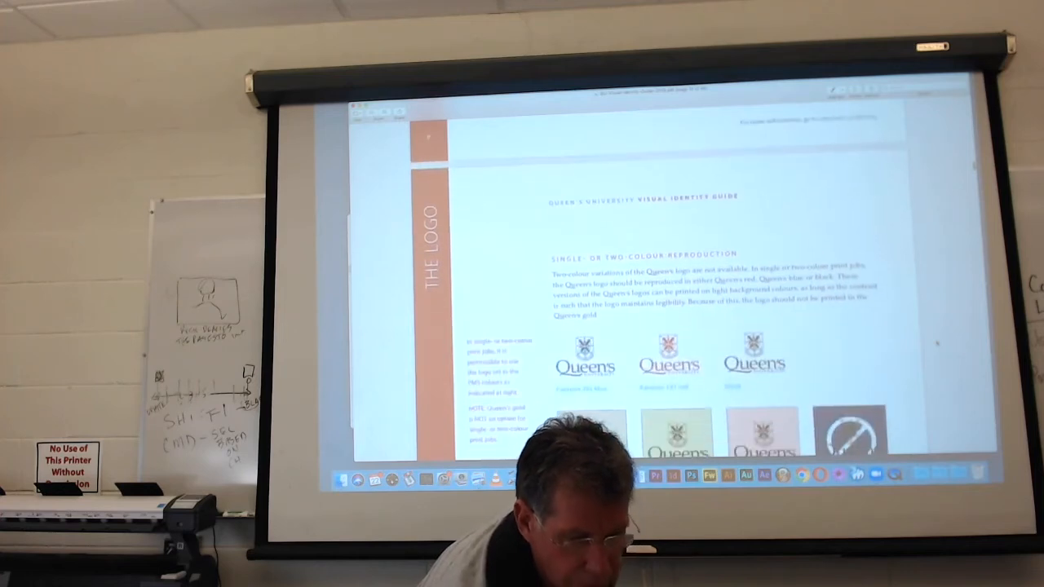
{"action": "scroll", "scroll_direction": "down", "scroll_amount": 3}
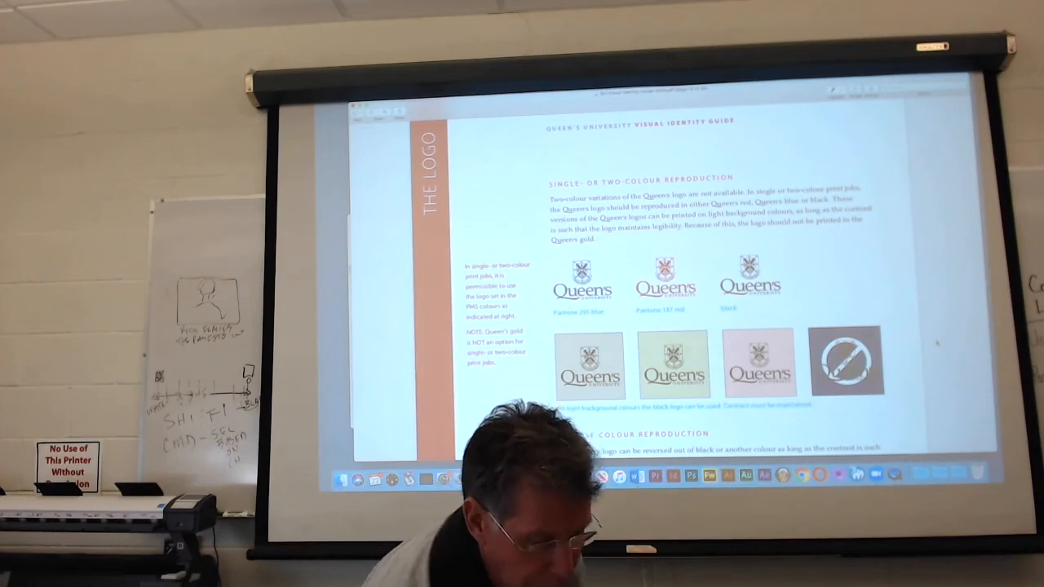
{"action": "scroll", "scroll_direction": "down", "scroll_amount": 3}
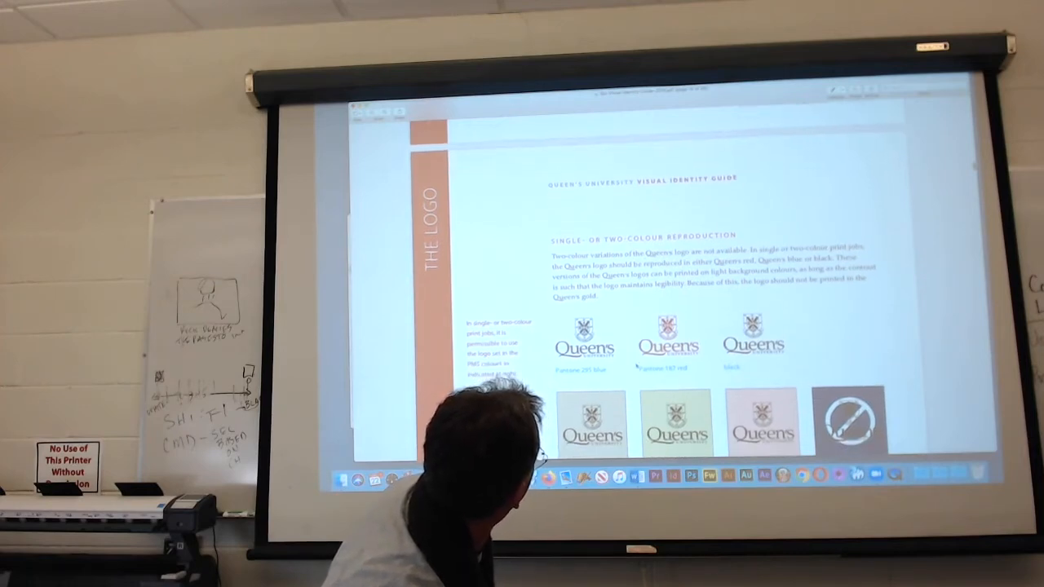
{"action": "scroll", "scroll_direction": "down", "scroll_amount": 3}
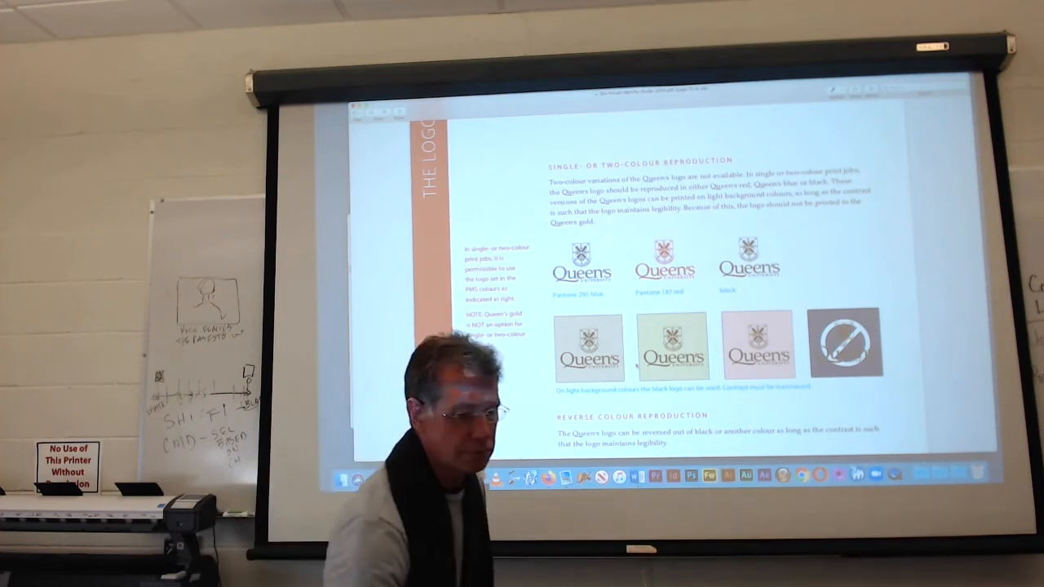
{"action": "scroll", "scroll_direction": "down", "scroll_amount": 3}
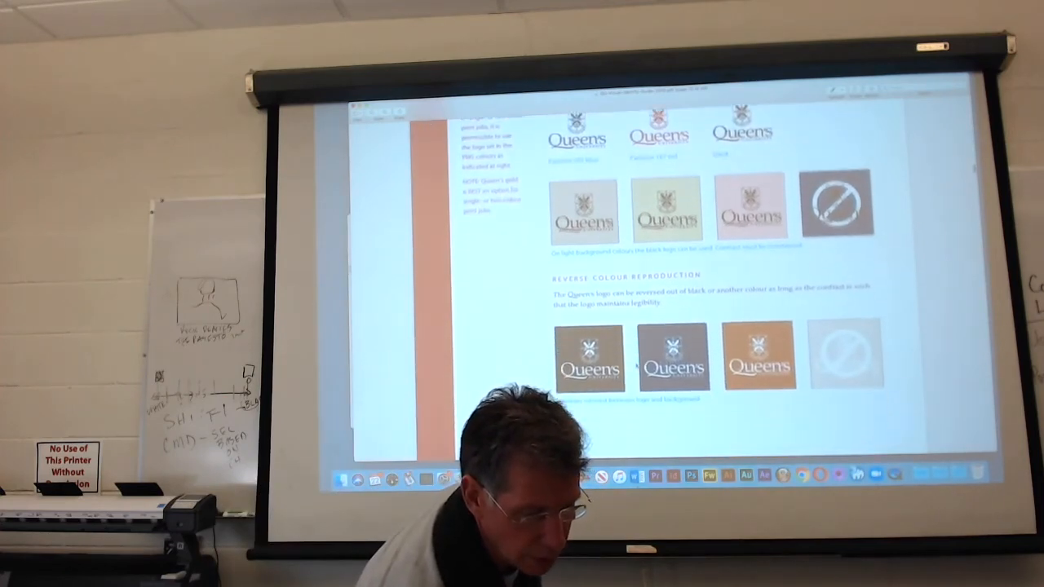
{"action": "scroll", "scroll_direction": "down", "scroll_amount": 3}
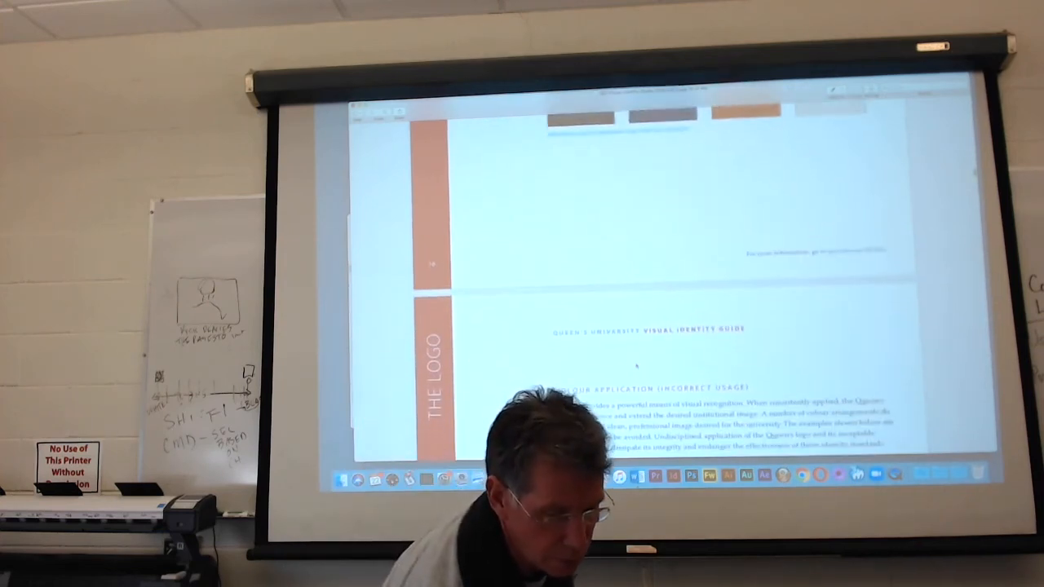
{"action": "scroll", "scroll_direction": "down", "scroll_amount": 3}
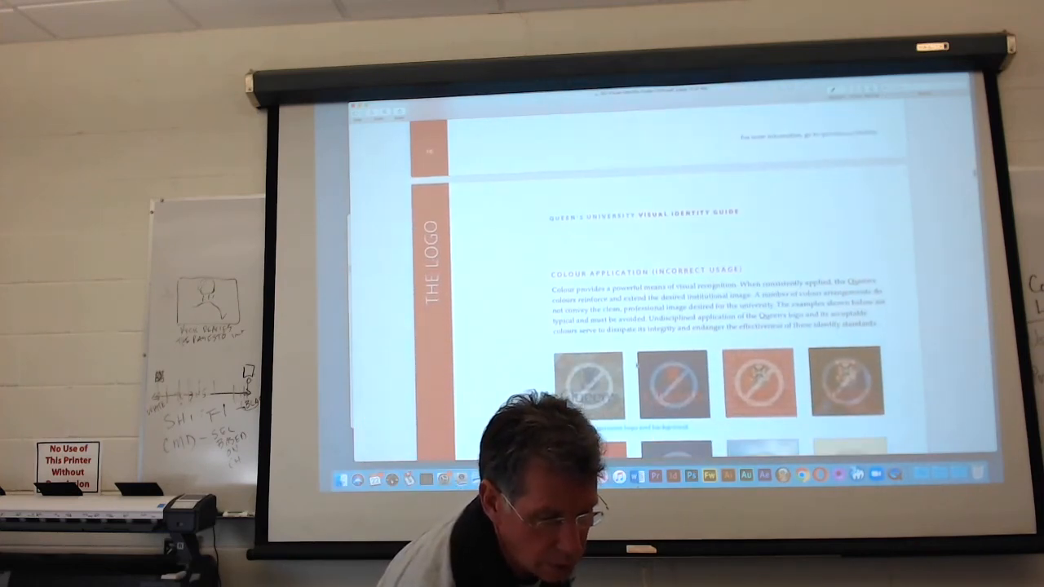